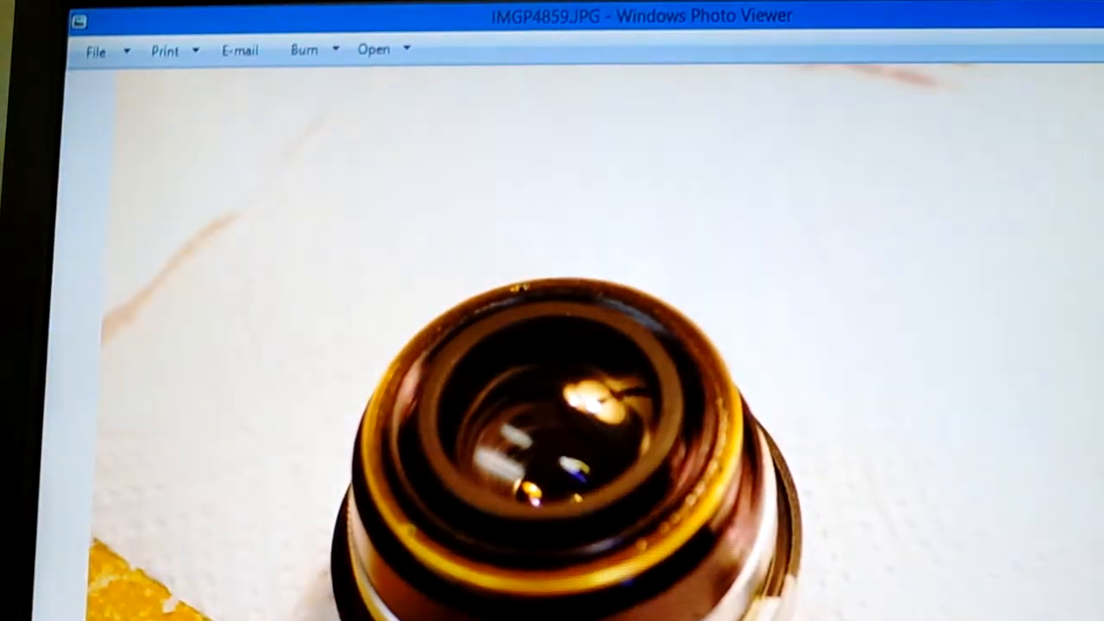
Advance from IMGP4859.JPG to the next photo, IMGP4860.JPG, showing the lens optic block in a black cap.
key("Right")
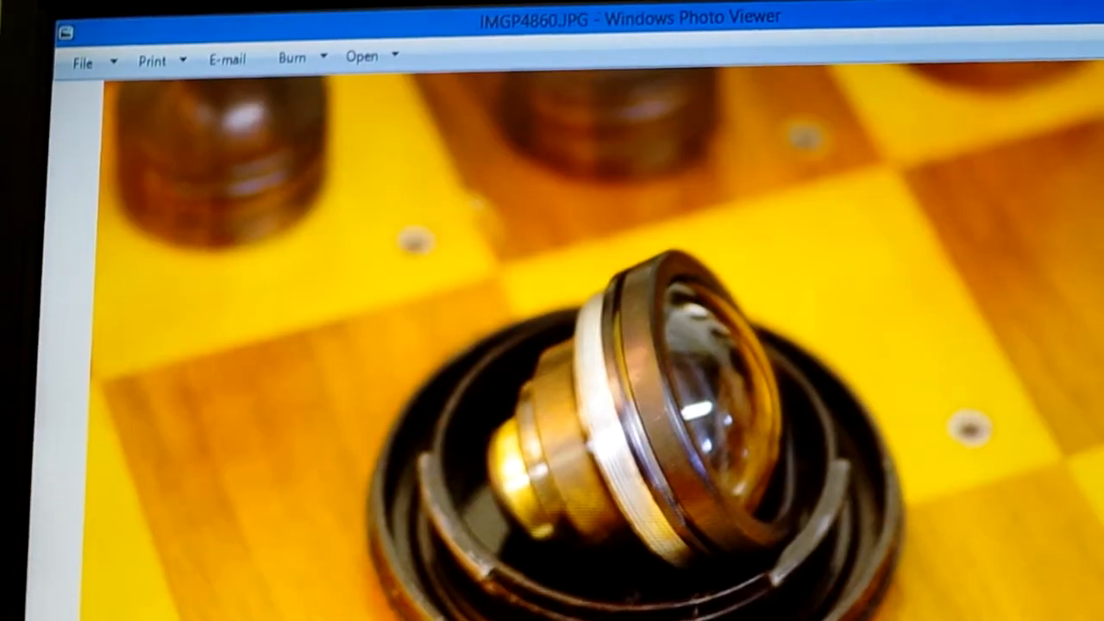